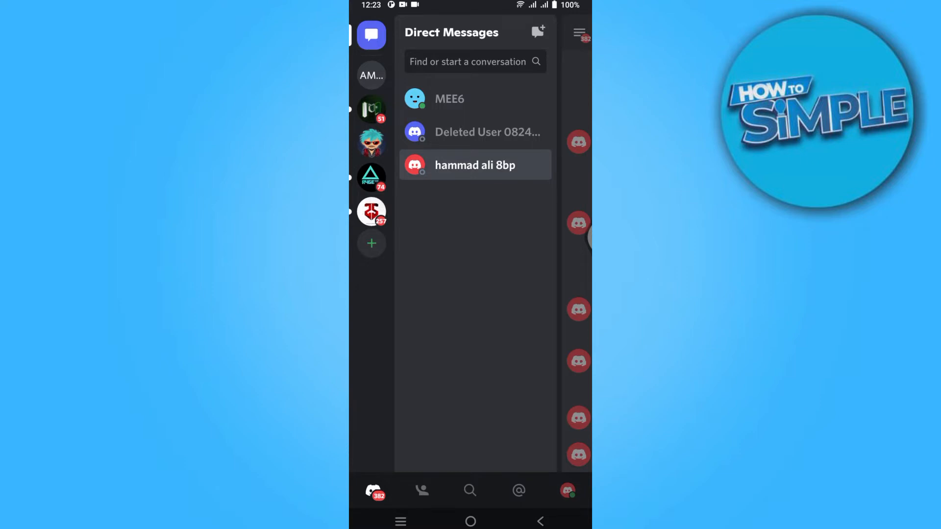
{"action": "left_click", "coordinate": [475, 165]}
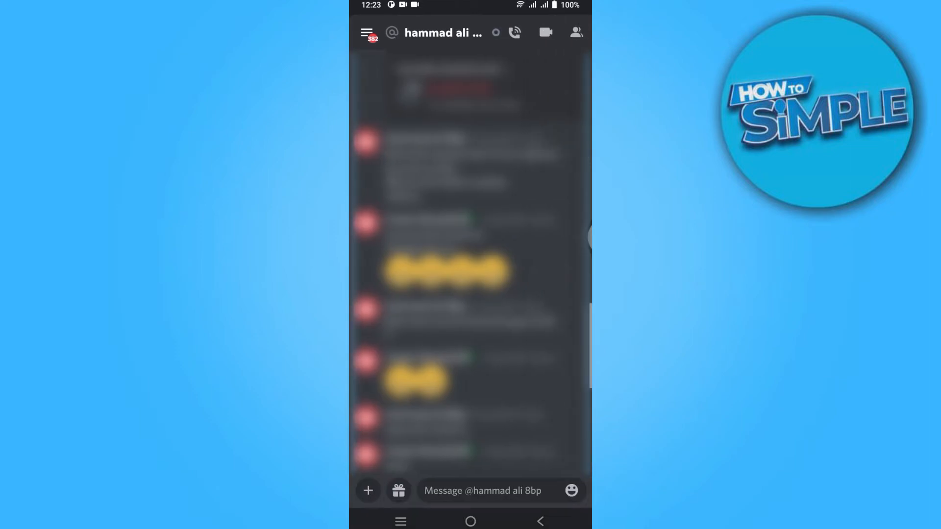
View the DM's member details and its more-options menu
{"action": "left_click", "coordinate": [575, 33]}
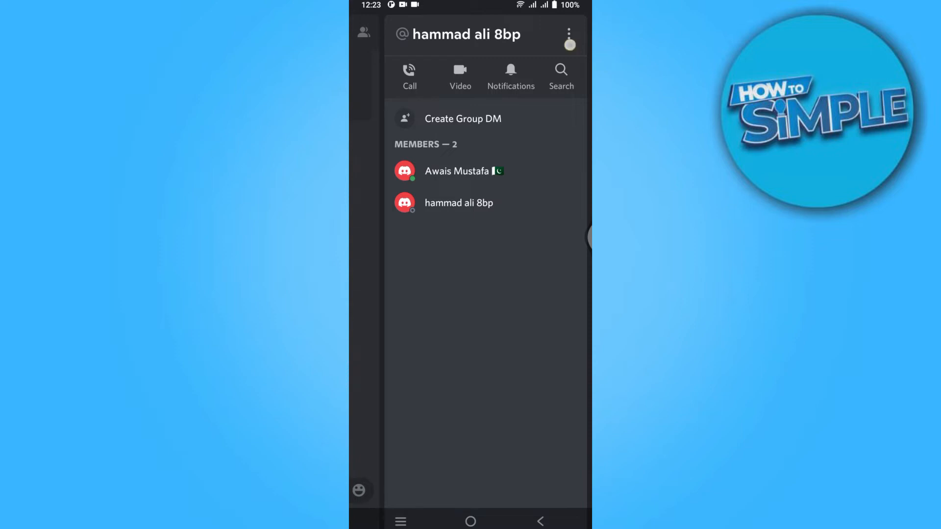
{"action": "left_click", "coordinate": [567, 35]}
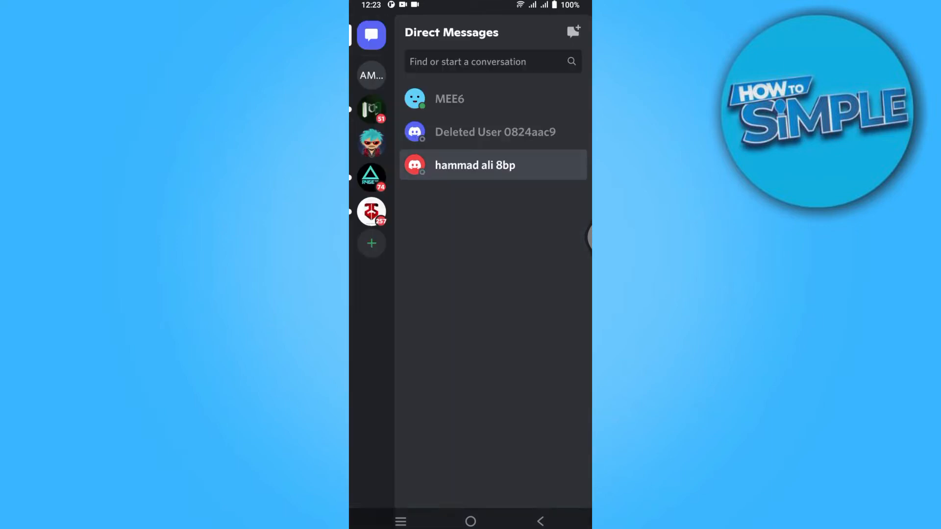
{"action": "left_click", "coordinate": [484, 61]}
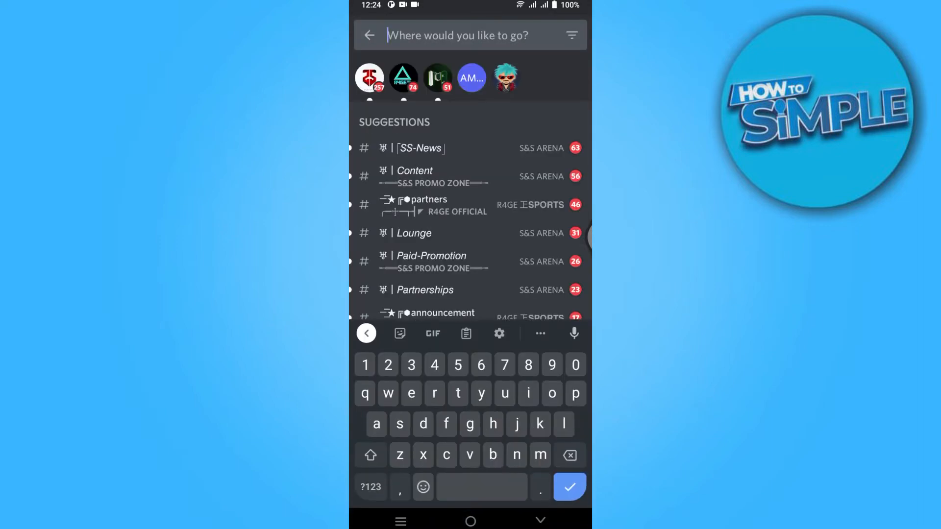
{"action": "type", "text": "hamm"}
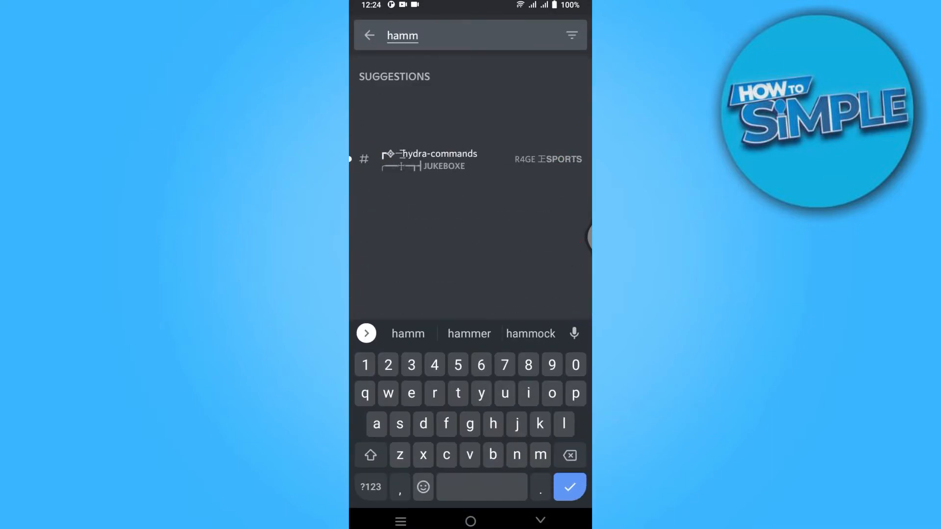
{"action": "type", "text": "Hammad ali 8b"}
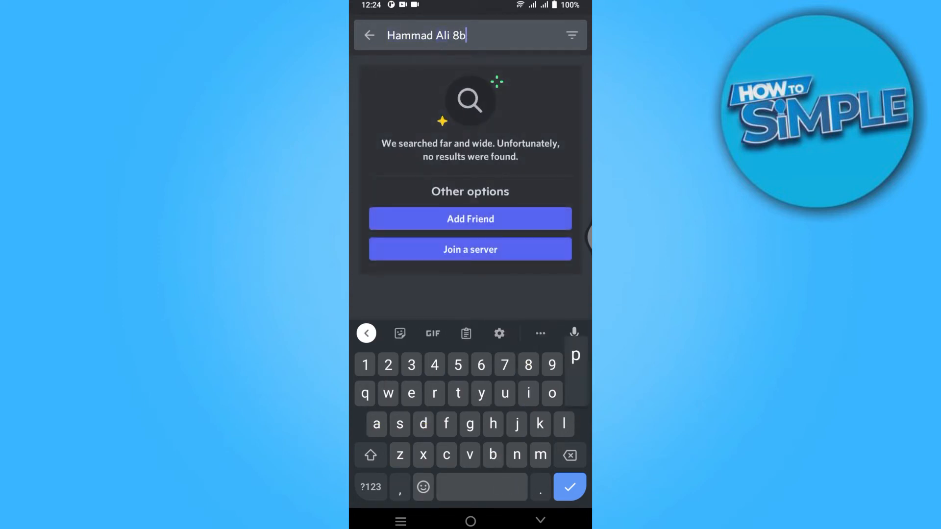
{"action": "left_click", "coordinate": [371, 487]}
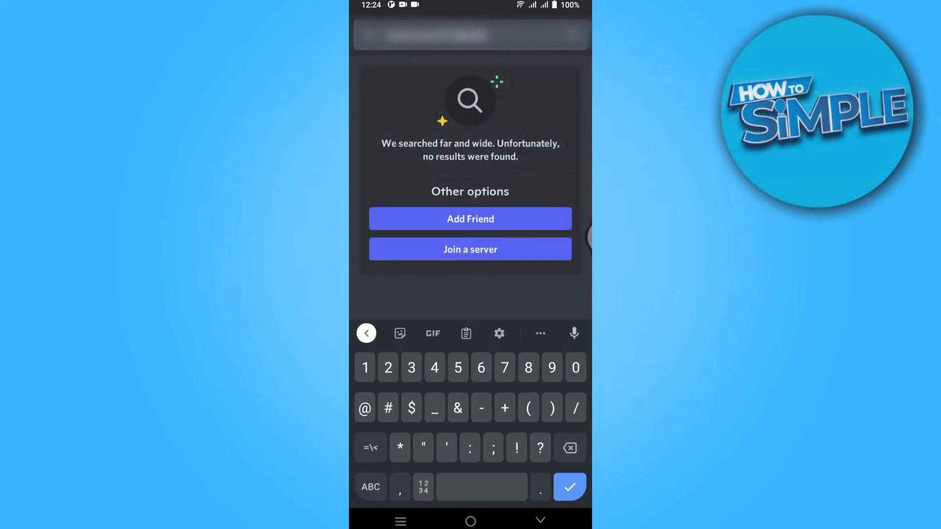
{"action": "left_click", "coordinate": [470, 218]}
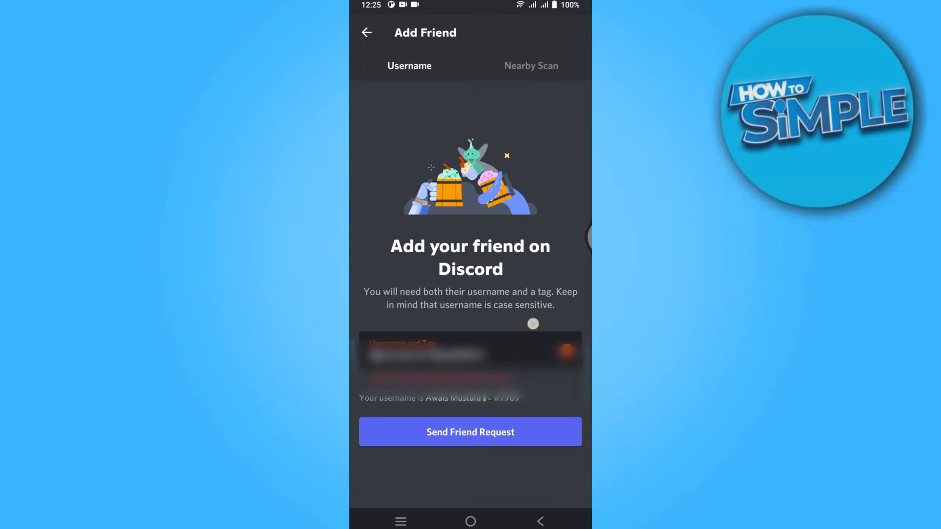
{"action": "left_click", "coordinate": [367, 33]}
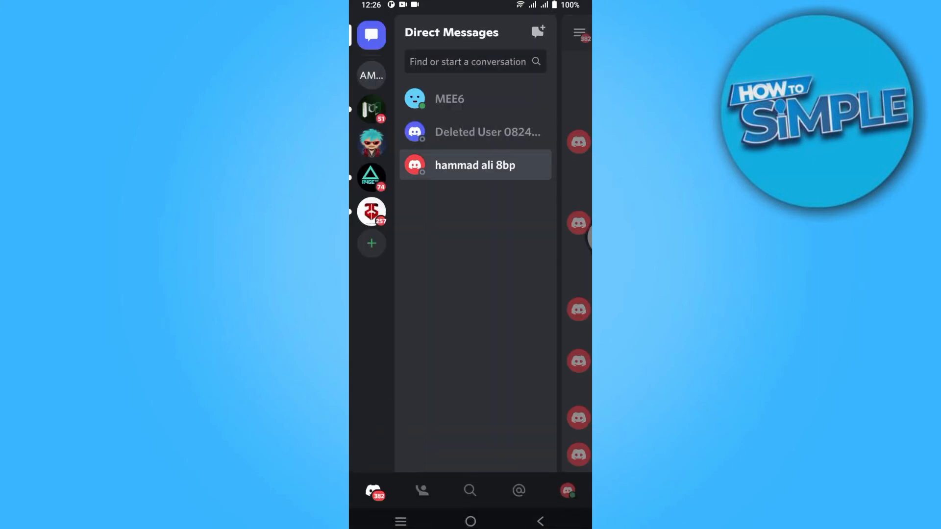
{"action": "left_click", "coordinate": [475, 166]}
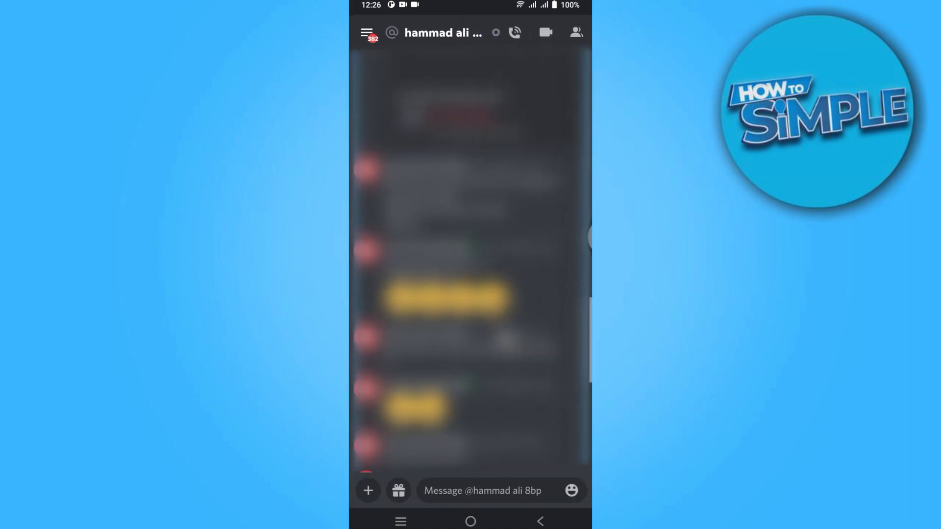